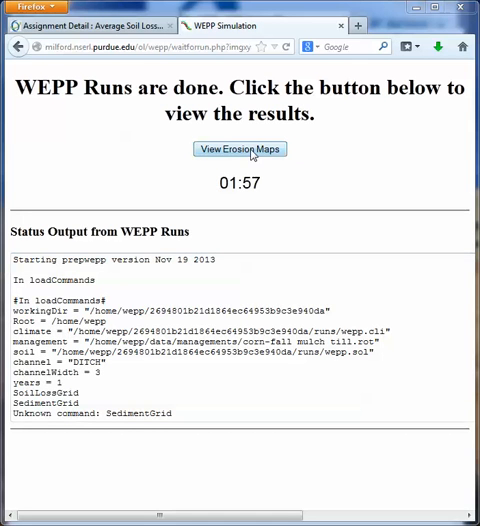
- View the erosion maps from the finished run, then go to Download Watershed Project
{"action": "left_click", "coordinate": [240, 148]}
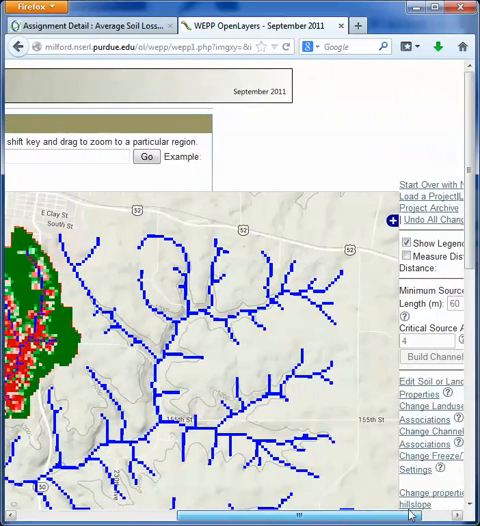
{"action": "scroll", "scroll_direction": "down", "scroll_amount": 3}
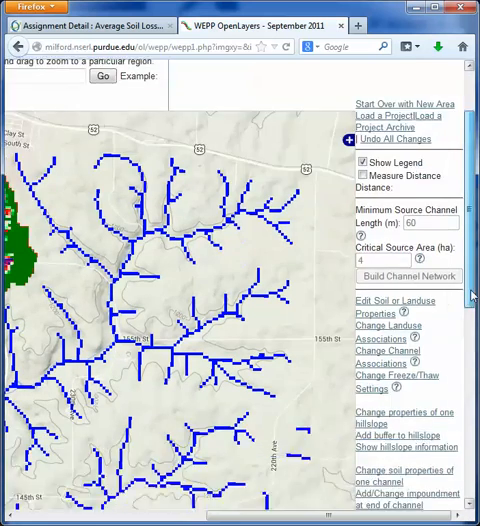
{"action": "scroll", "scroll_direction": "down", "scroll_amount": 3}
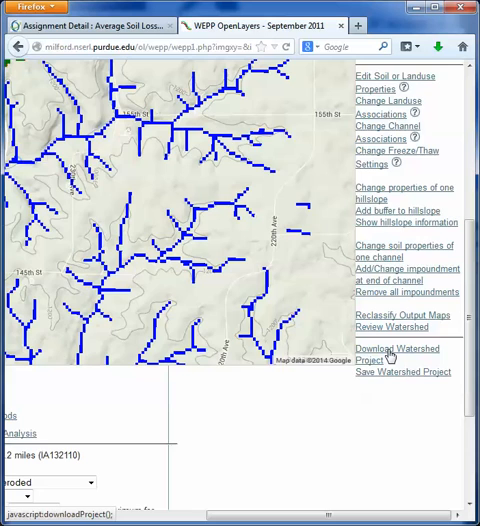
{"action": "left_click", "coordinate": [398, 354]}
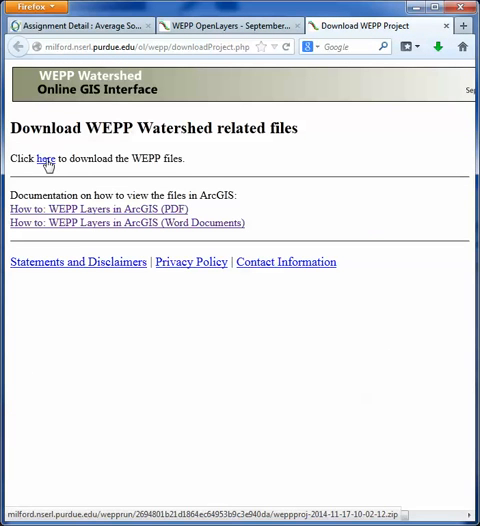
- Download the WEPP project zip into C:\_NECC\ICM14 and show it in its folder
{"action": "left_click", "coordinate": [44, 158]}
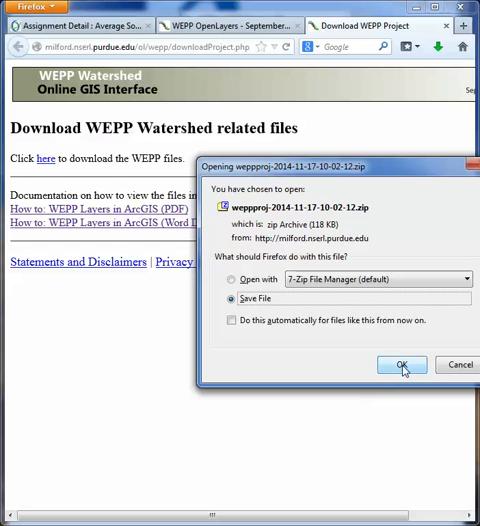
{"action": "left_click", "coordinate": [402, 364]}
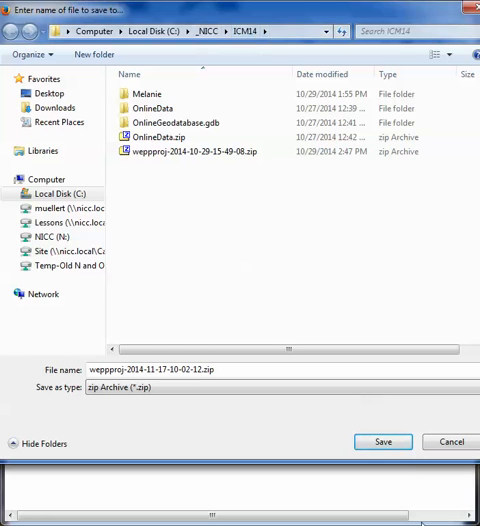
{"action": "left_click", "coordinate": [382, 440]}
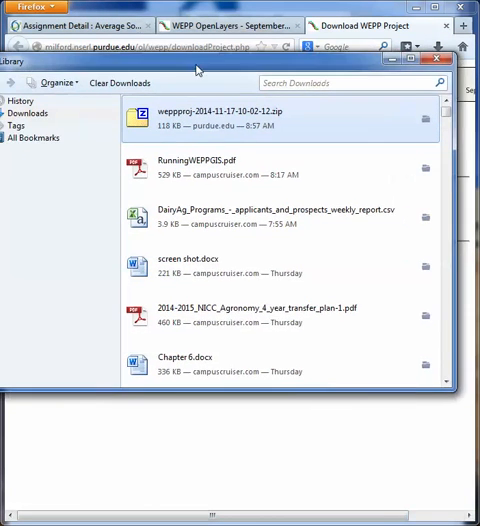
{"action": "left_click", "coordinate": [438, 60]}
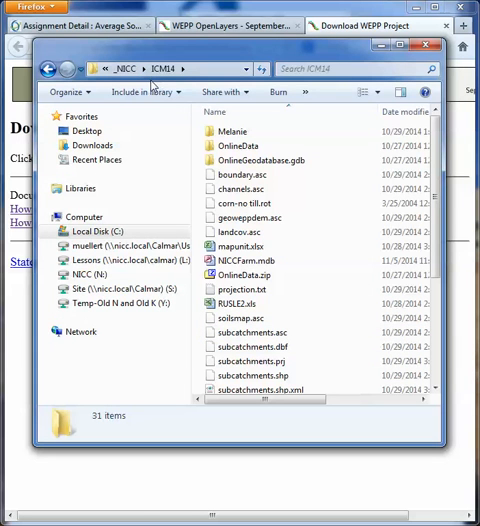
- Extract the wepppproj zip here with 7-Zip, replacing all existing files
{"action": "scroll", "scroll_direction": "down", "scroll_amount": 3}
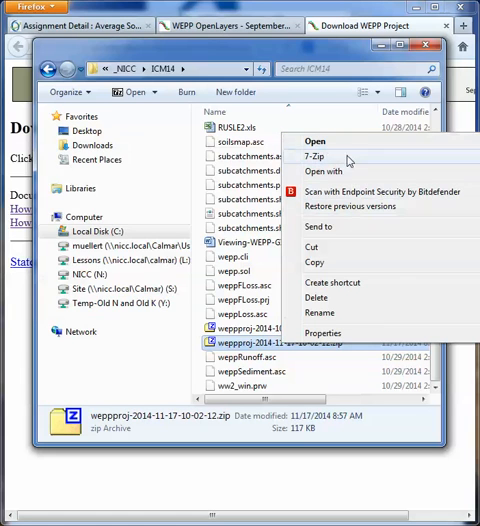
{"action": "mouse_move", "coordinate": [318, 158]}
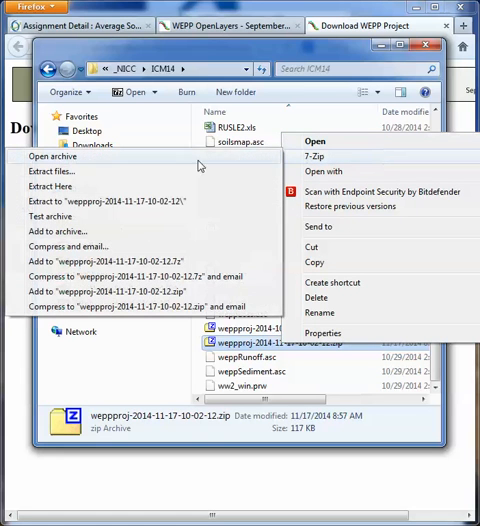
{"action": "mouse_move", "coordinate": [50, 188]}
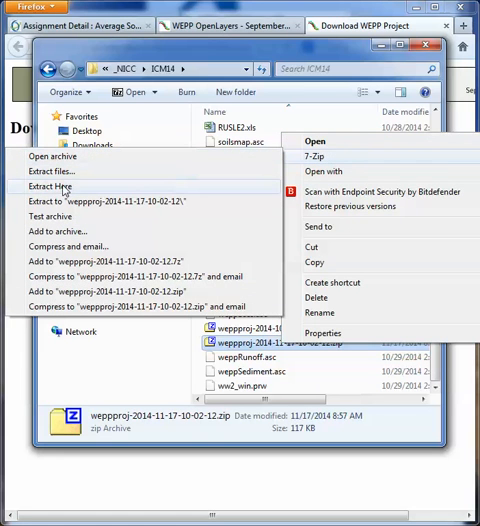
{"action": "left_click", "coordinate": [52, 188]}
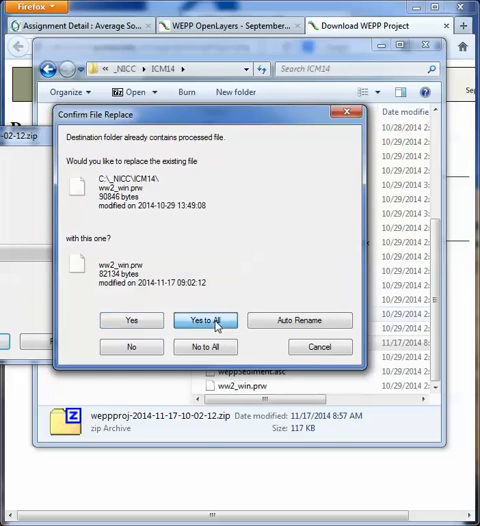
{"action": "left_click", "coordinate": [204, 320]}
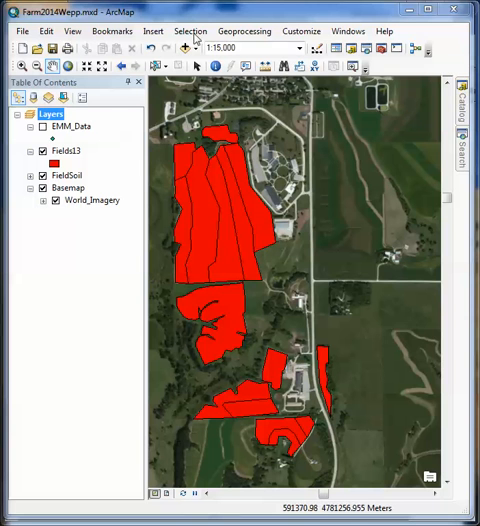
- Add the wepploss.asc soil loss raster to the farm map, dismissing the spatial reference warning
{"action": "left_click", "coordinate": [184, 50]}
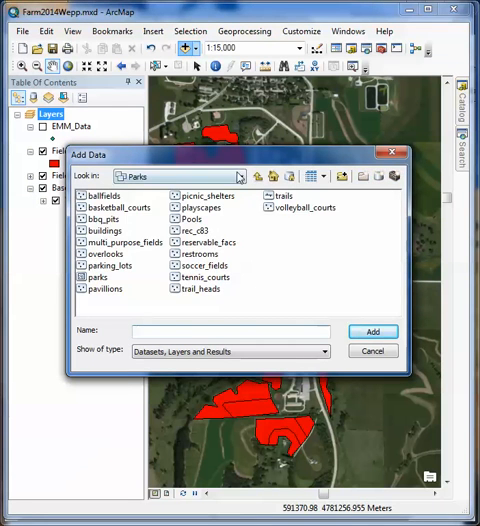
{"action": "left_click", "coordinate": [246, 176]}
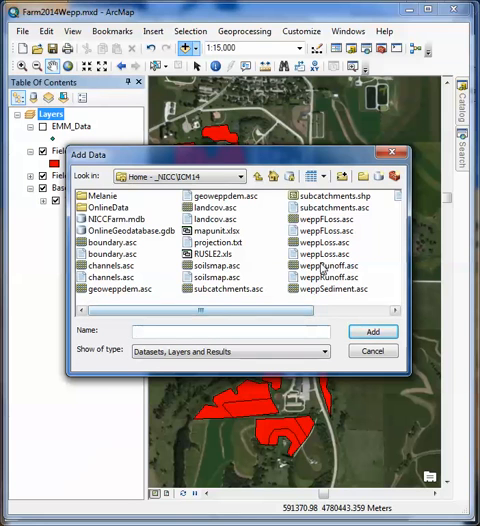
{"action": "left_click", "coordinate": [320, 242]}
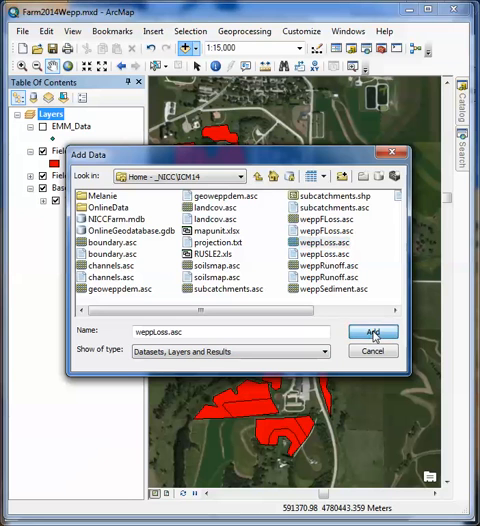
{"action": "left_click", "coordinate": [372, 332]}
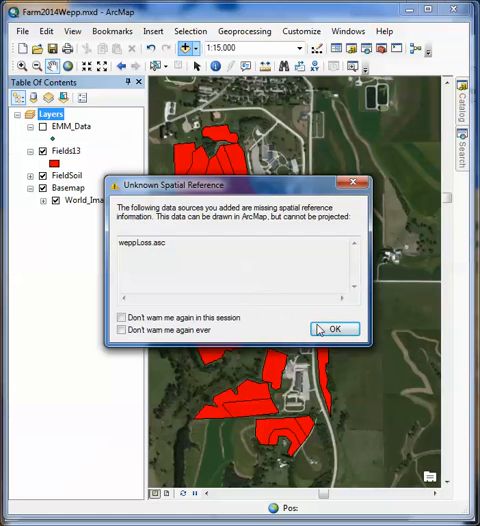
{"action": "left_click", "coordinate": [336, 328]}
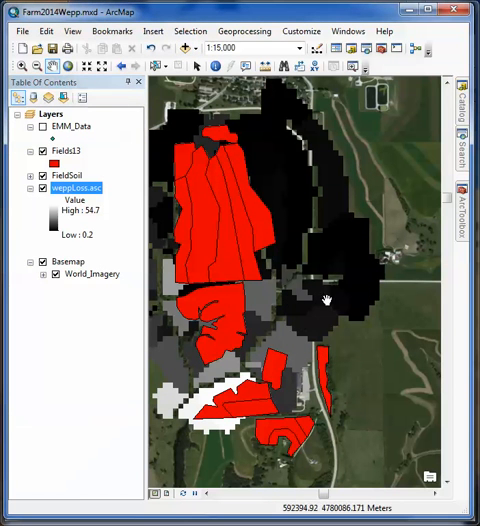
{"action": "mouse_move", "coordinate": [304, 316]}
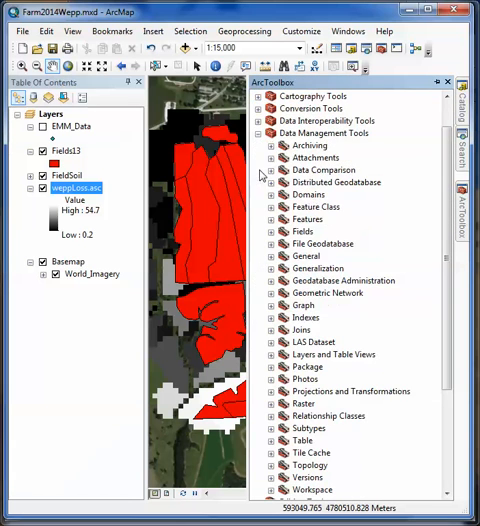
{"action": "mouse_move", "coordinate": [274, 400]}
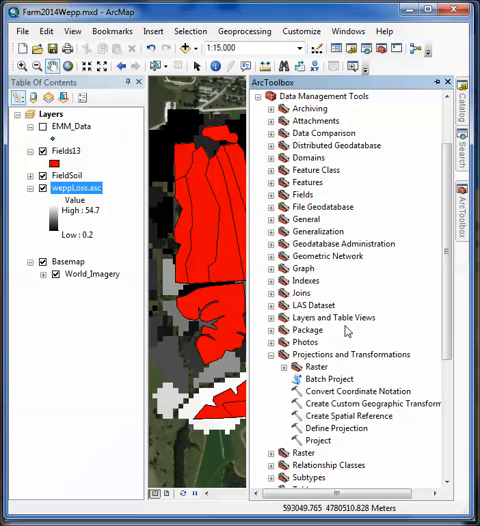
{"action": "mouse_move", "coordinate": [348, 324]}
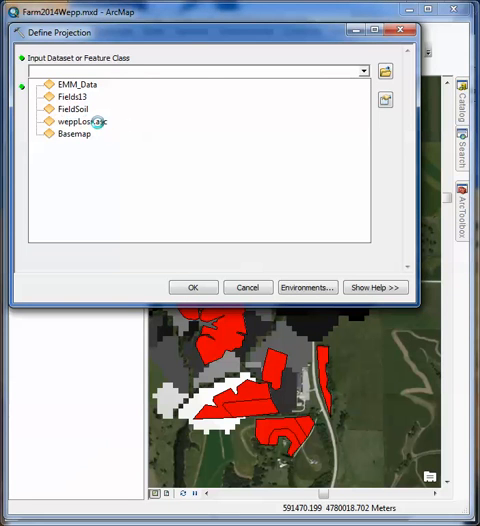
- Run Define Projection on the wepp raster with NAD_1983_UTM_Zone_15N taken from the map layers
{"action": "left_click", "coordinate": [80, 120]}
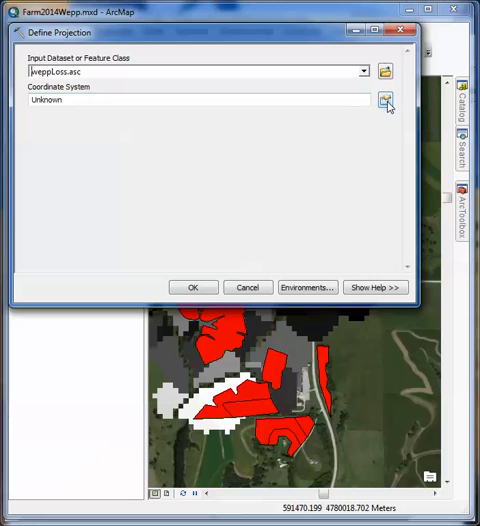
{"action": "left_click", "coordinate": [384, 100]}
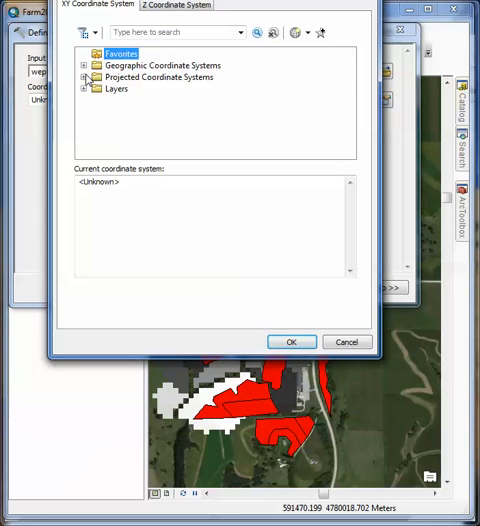
{"action": "left_click", "coordinate": [84, 88]}
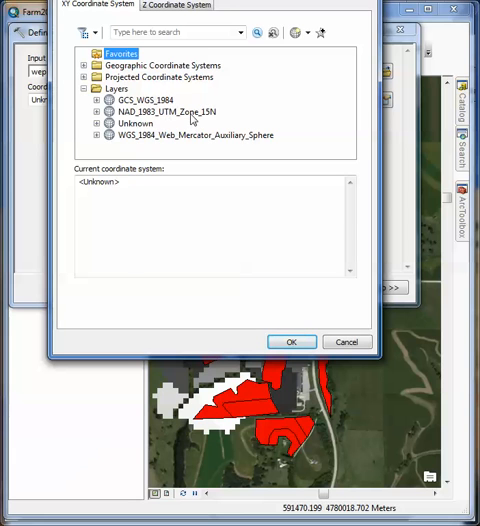
{"action": "left_click", "coordinate": [160, 112]}
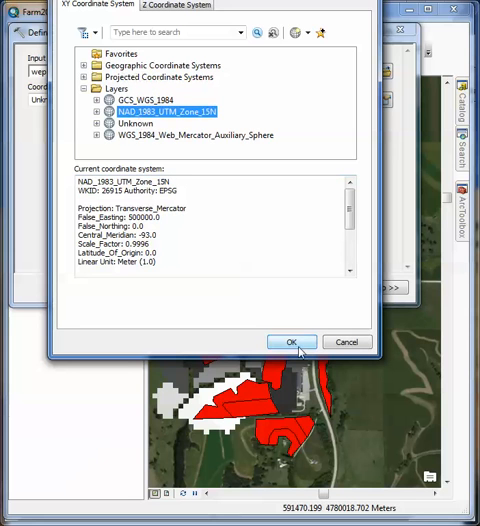
{"action": "left_click", "coordinate": [292, 342]}
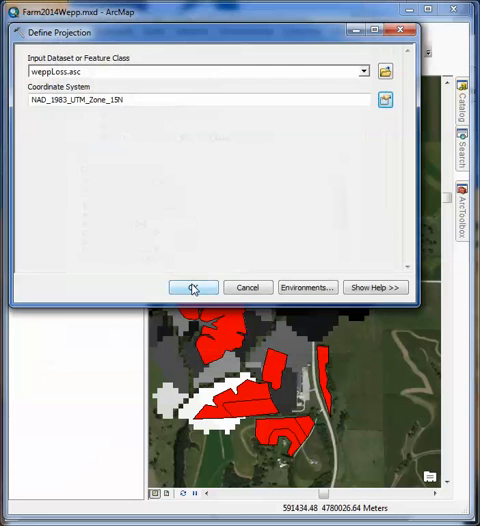
{"action": "left_click", "coordinate": [192, 288]}
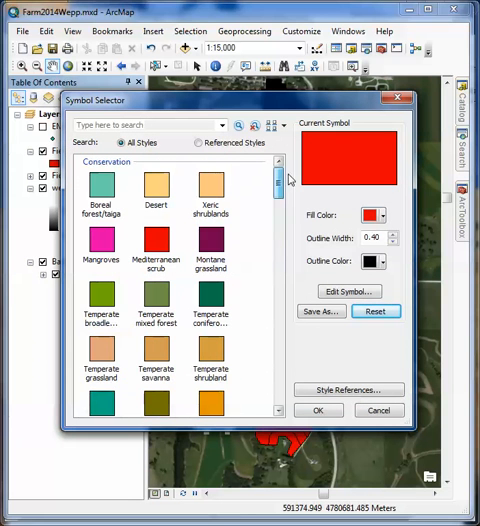
- Set the Field13 symbol to No Color fill with a red width-2 outline
{"action": "left_click", "coordinate": [374, 260]}
{"action": "type", "text": "2"}
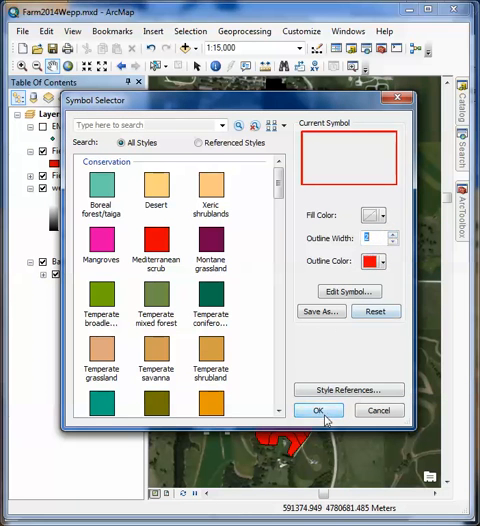
{"action": "left_click", "coordinate": [318, 410]}
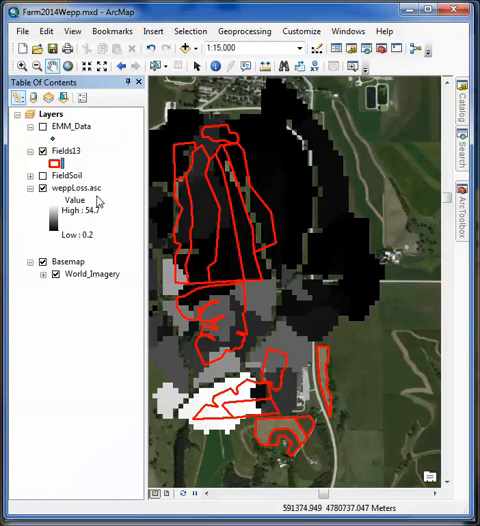
{"action": "double_click", "coordinate": [76, 188]}
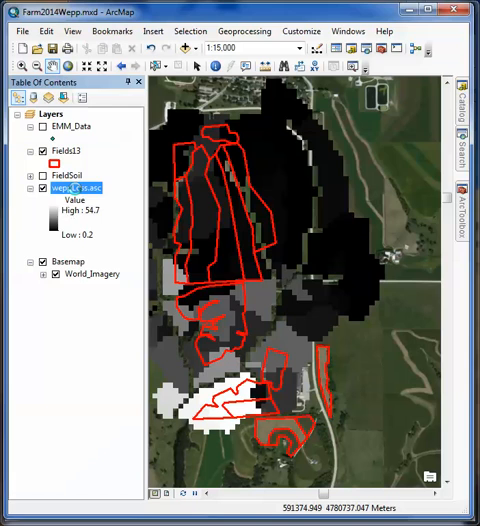
- Symbolize the wepp raster with the green-to-red Stretched color ramp
{"action": "double_click", "coordinate": [72, 188]}
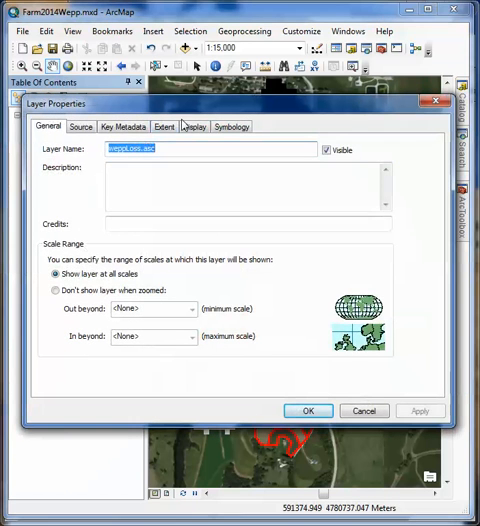
{"action": "left_click", "coordinate": [232, 126]}
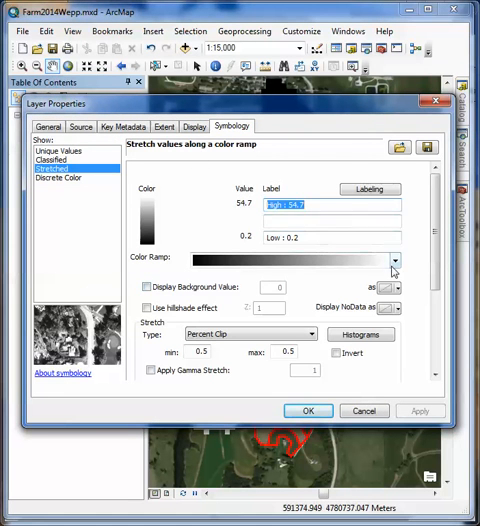
{"action": "left_click", "coordinate": [396, 260]}
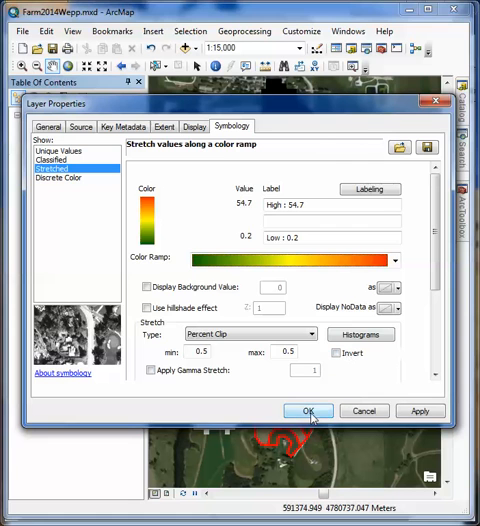
{"action": "left_click", "coordinate": [308, 412]}
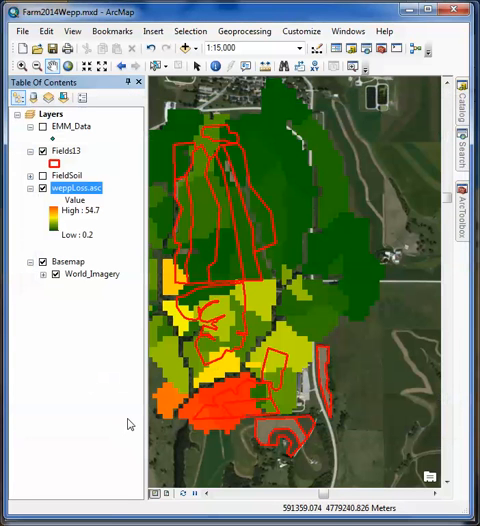